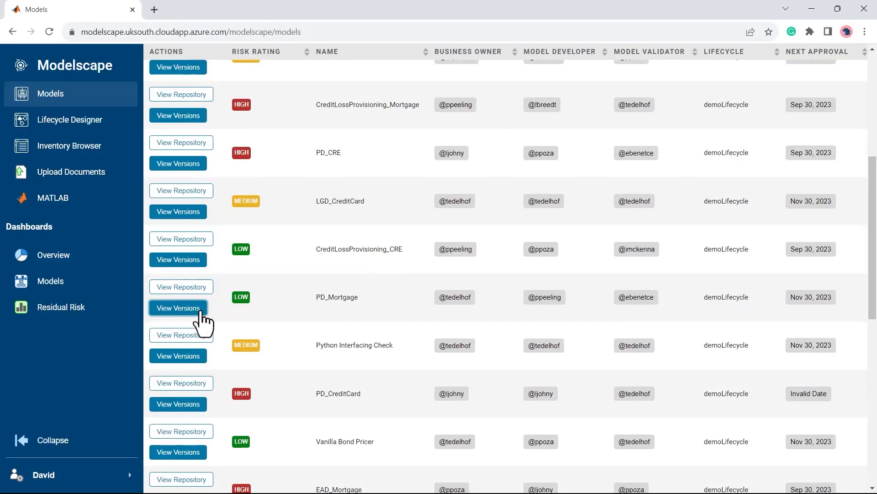
View the versions of the PD_Mortgage model, then open its demoLifecycle workflow states
left_click(177, 308)
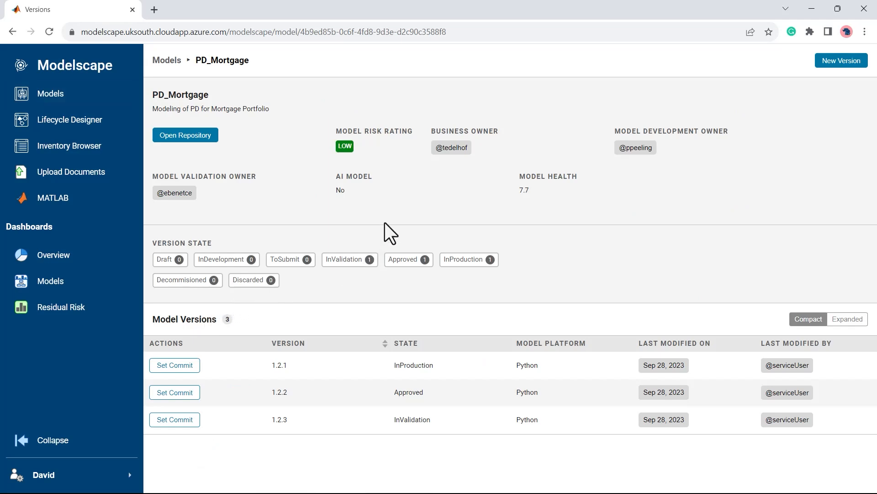
mouse_move(286, 142)
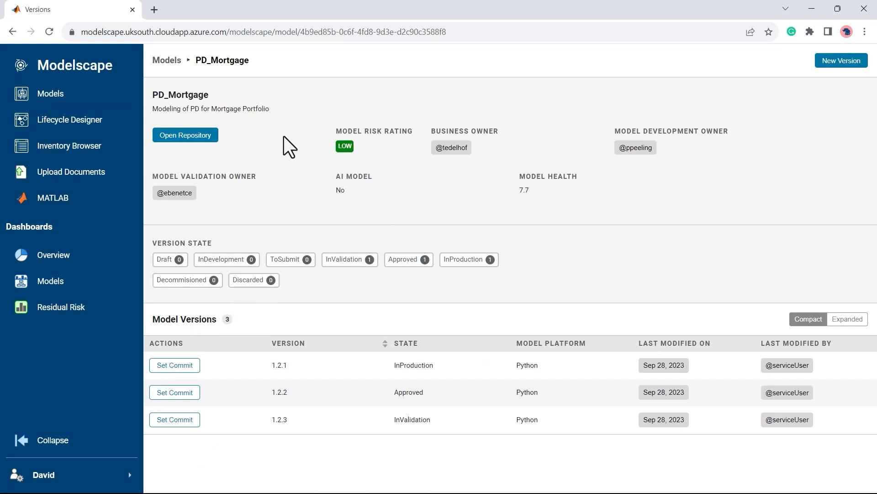
left_click(185, 135)
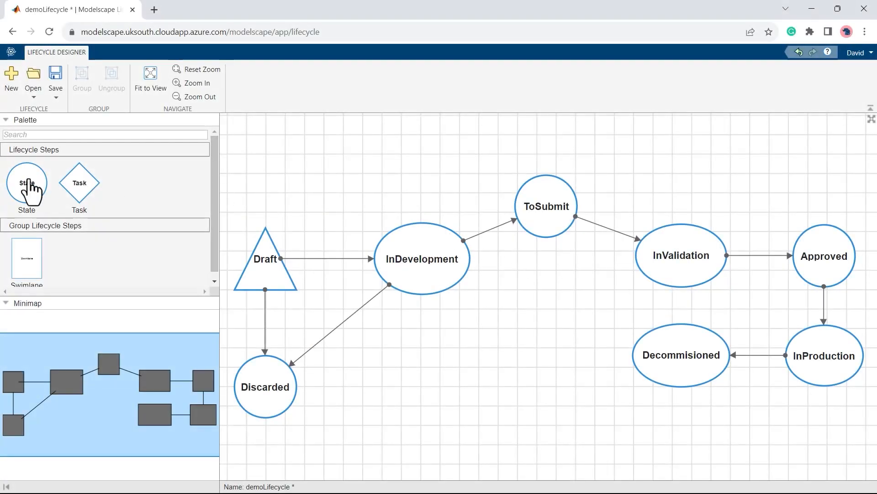
Drag a new State from the Palette onto the demoLifecycle diagram canvas
left_click_drag(26, 184, 545, 321)
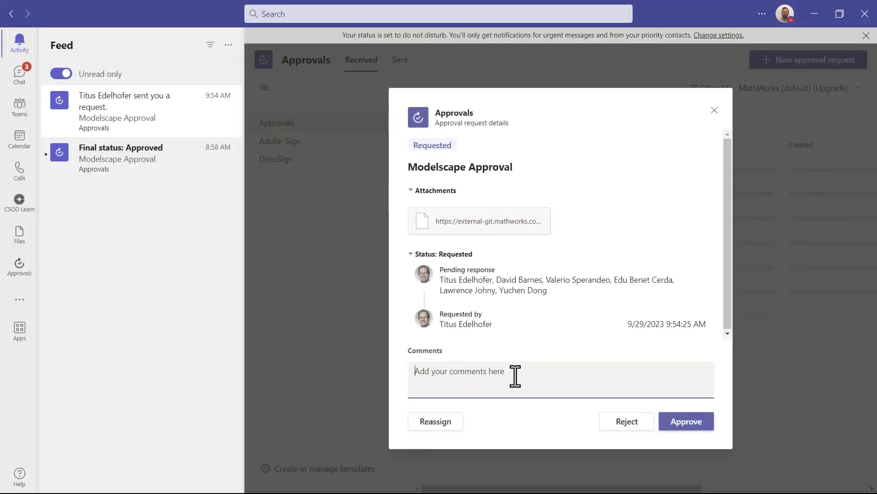
Comment "This looks like a great change!" on the pending approval request
type("This looks like a g")
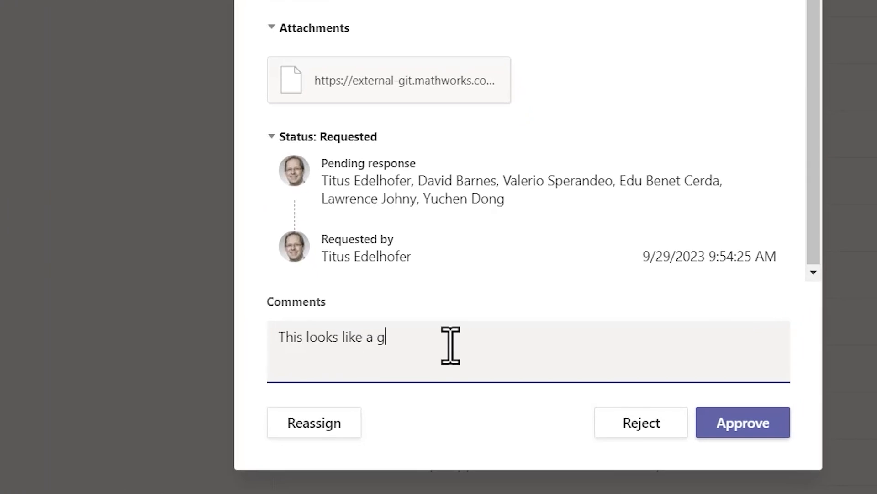
type("reat change!")
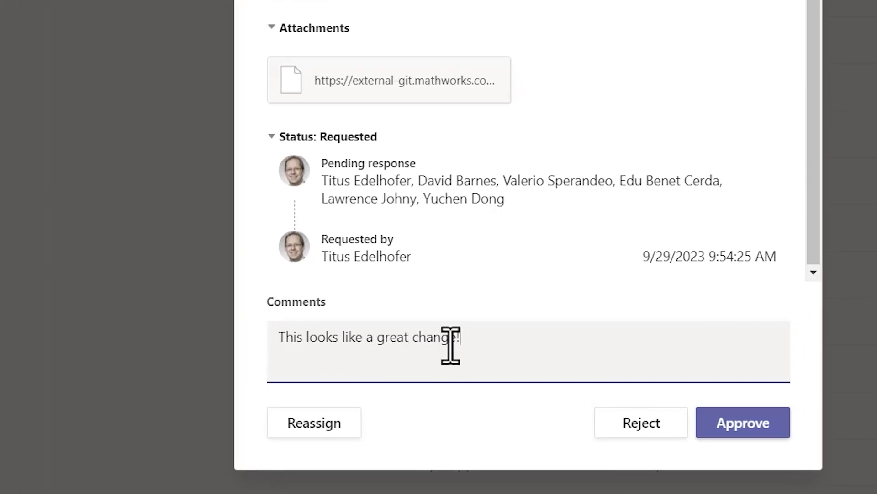
mouse_move(744, 422)
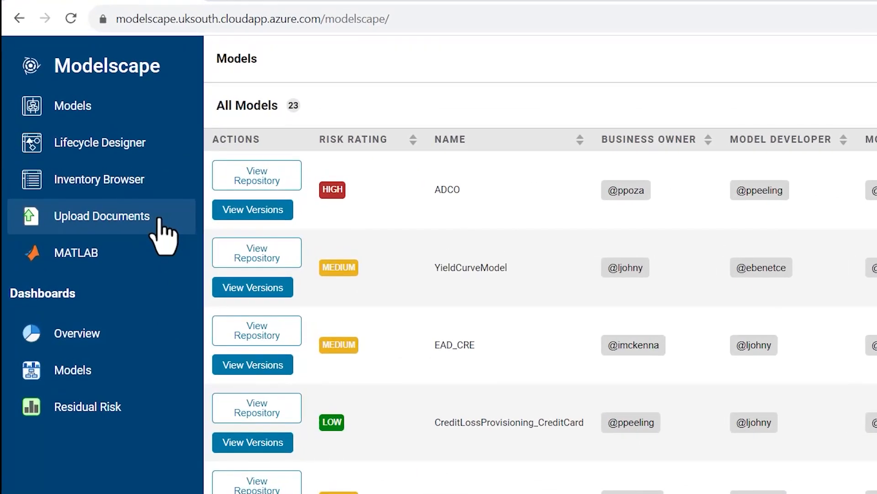
Go to Upload Documents from the Models inventory sidebar
left_click(101, 216)
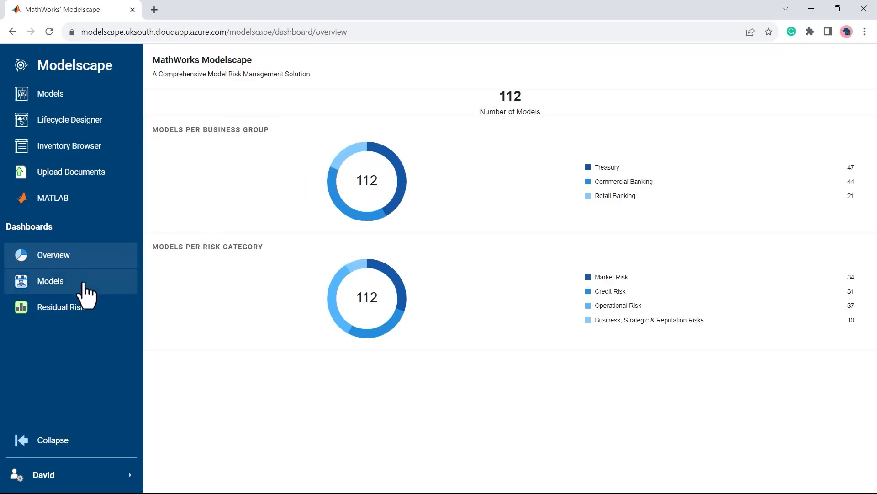
Show the Models-by-status dashboard, then the Residual Risk by regulatory status dashboard
left_click(50, 282)
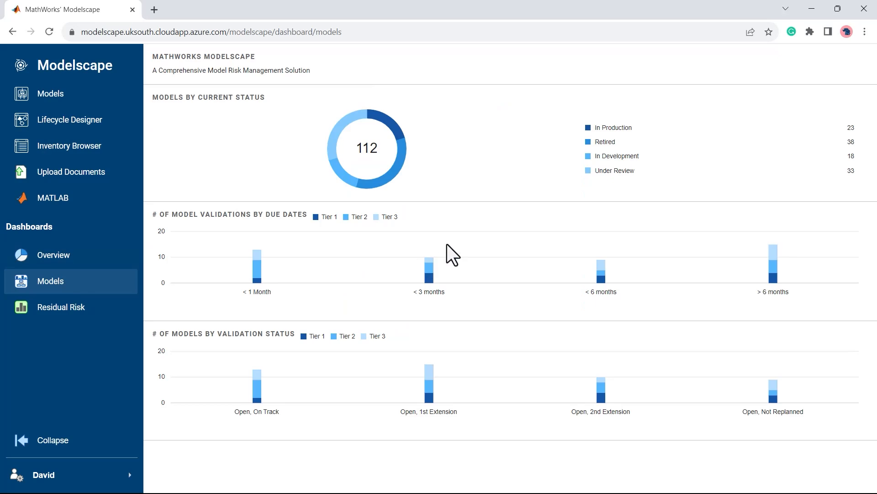
left_click(61, 307)
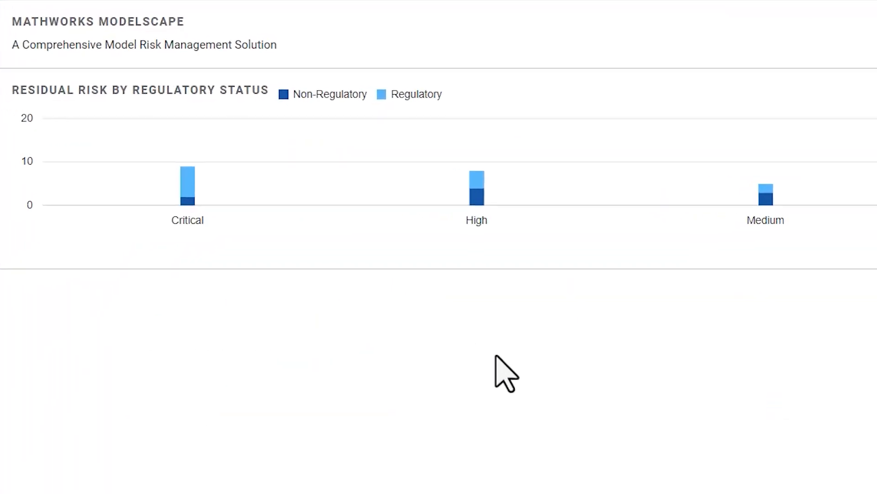